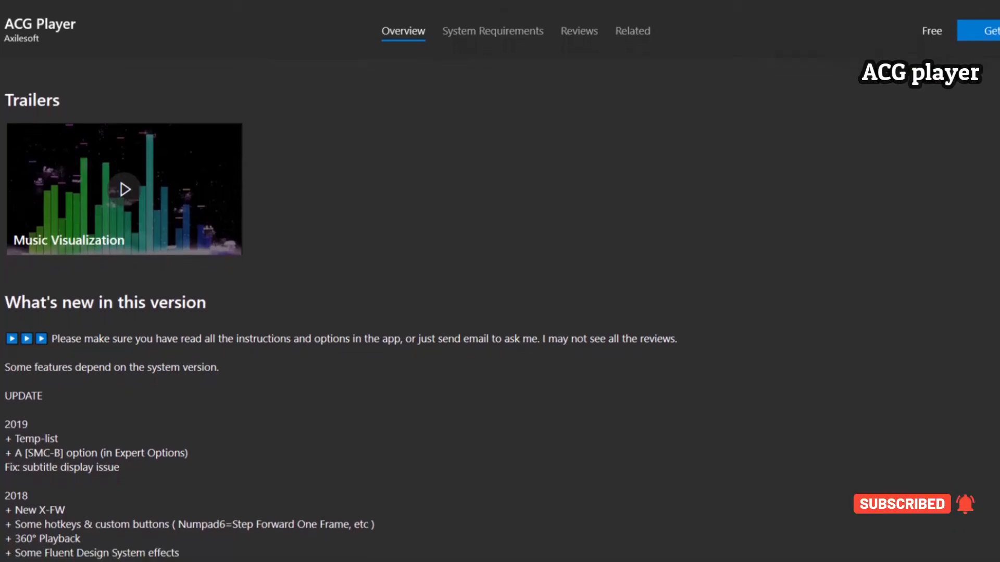
# Browse the MPC-HC homepage features and follow its links toward the PotPlayer site.
pyautogui.scroll(-3)
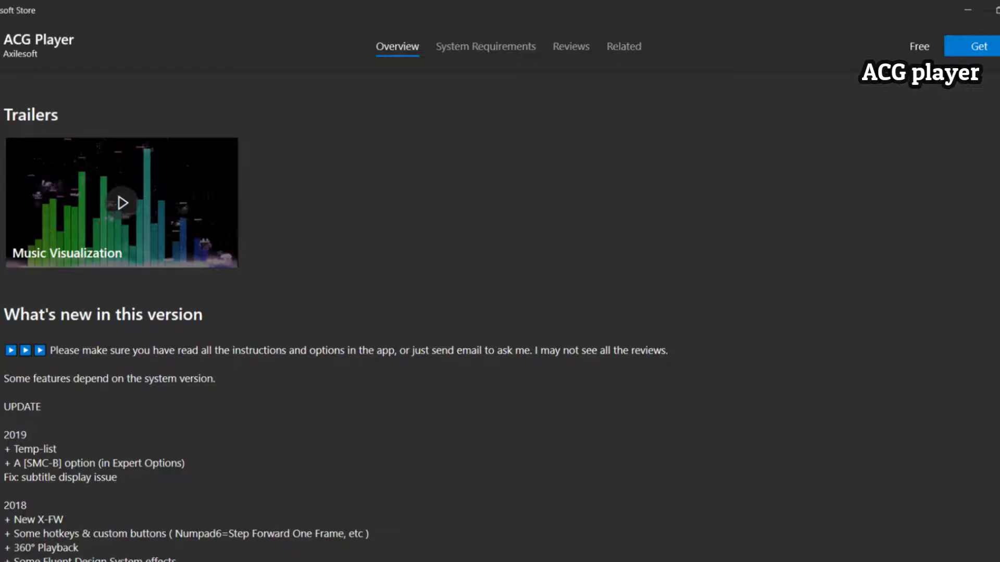
pyautogui.scroll(-3)
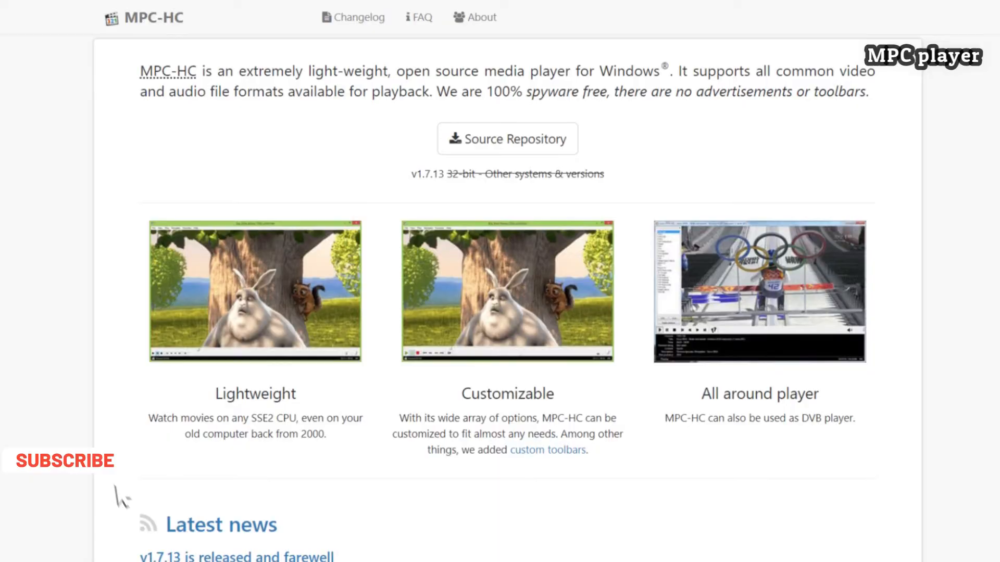
pyautogui.click(507, 138)
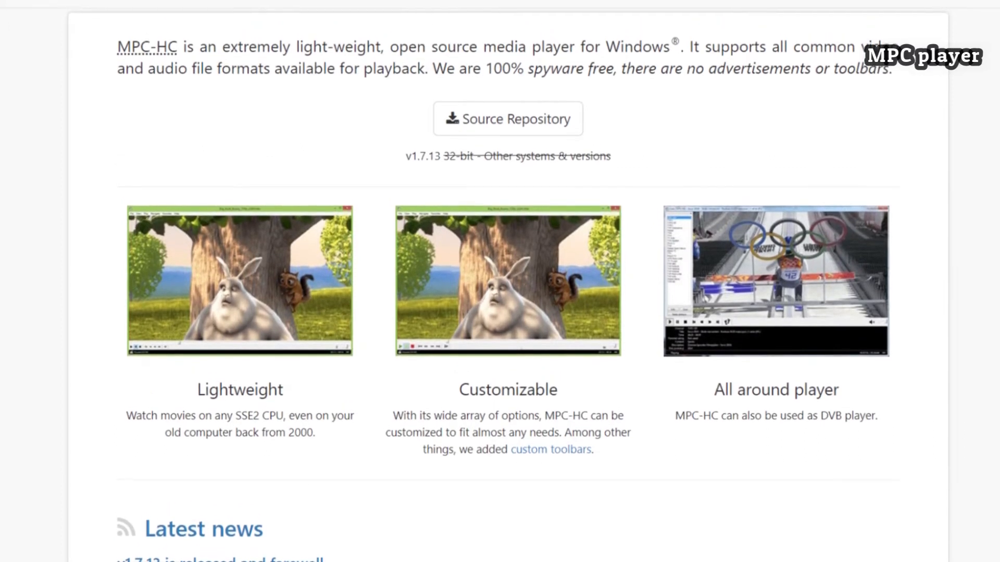
pyautogui.click(507, 118)
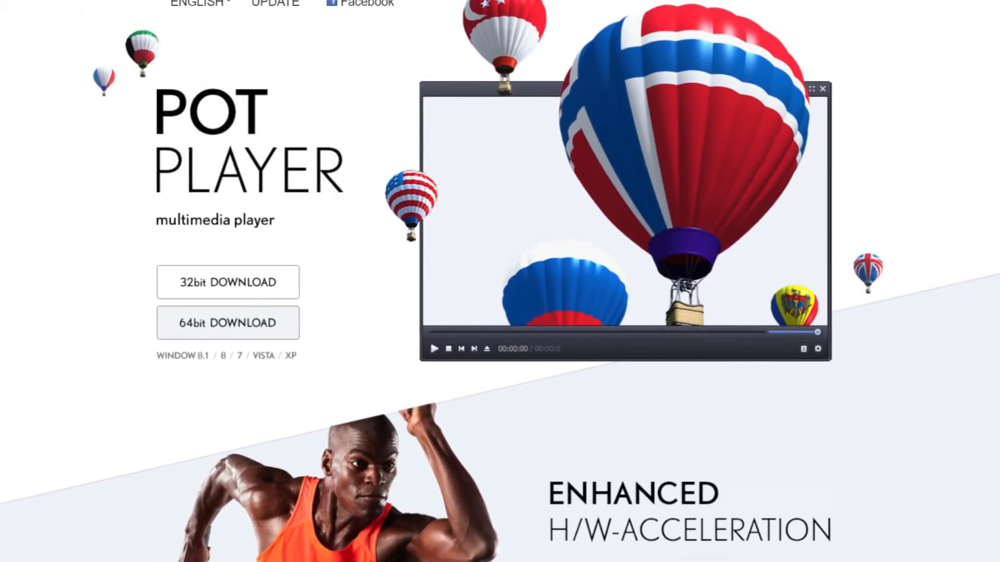
# Scroll the PotPlayer page to view the 32bit and 64bit download options.
pyautogui.scroll(3)
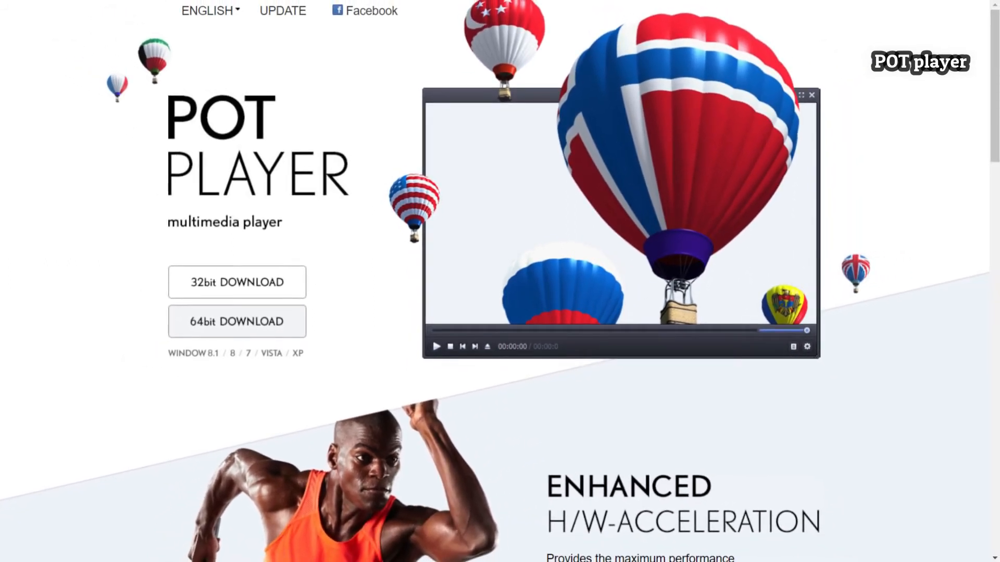
pyautogui.scroll(-3)
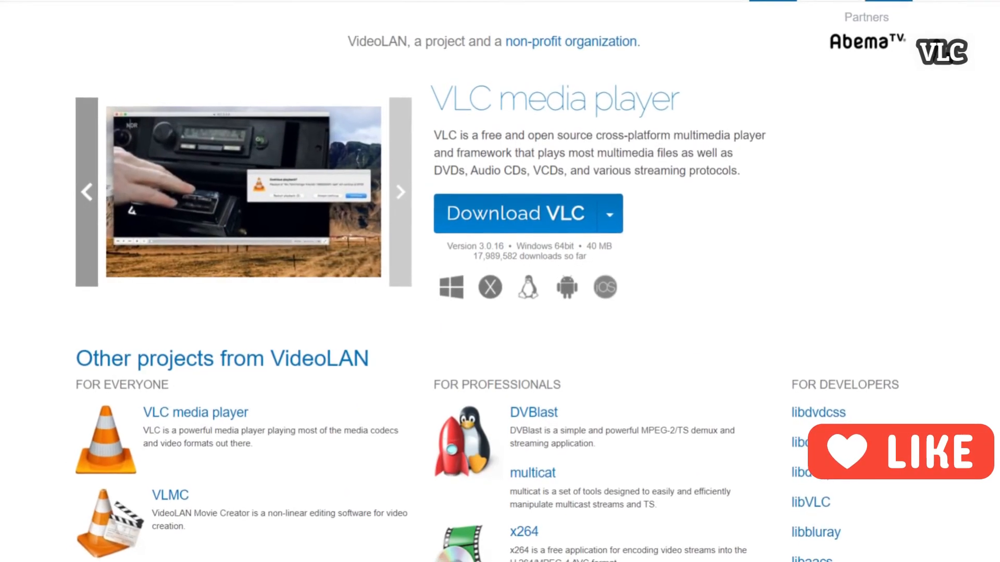
# Scroll up the VLC media player page to the Download VLC button.
pyautogui.scroll(3)
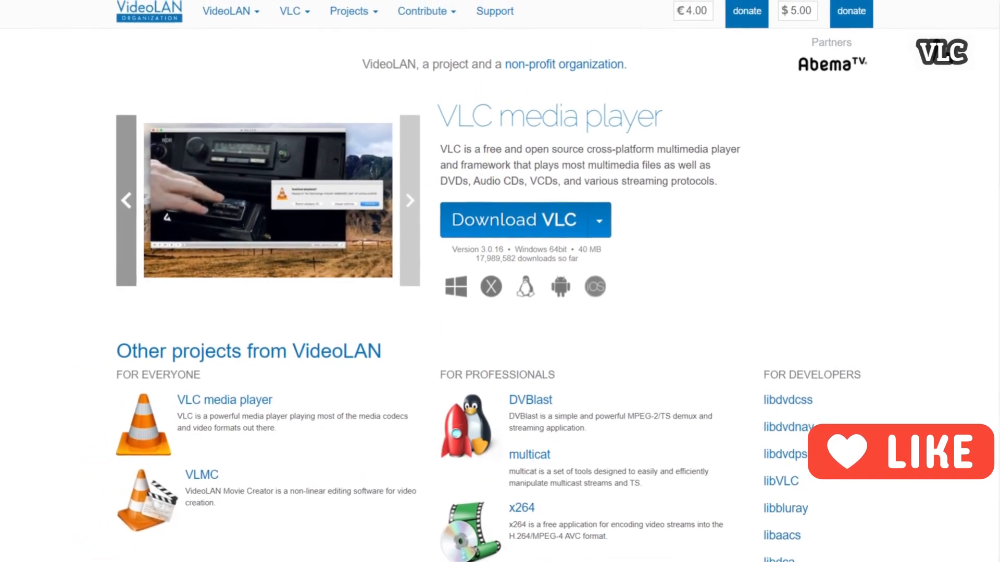